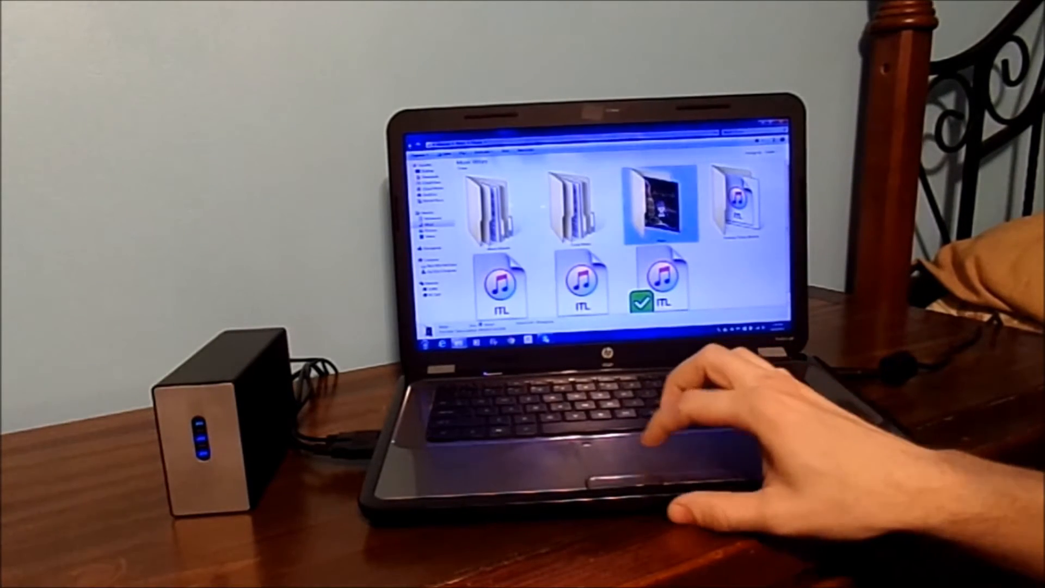
Step: Copy the iTunes music folder from the laptop's Music library
{"action": "right_click", "coordinate": [657, 293]}
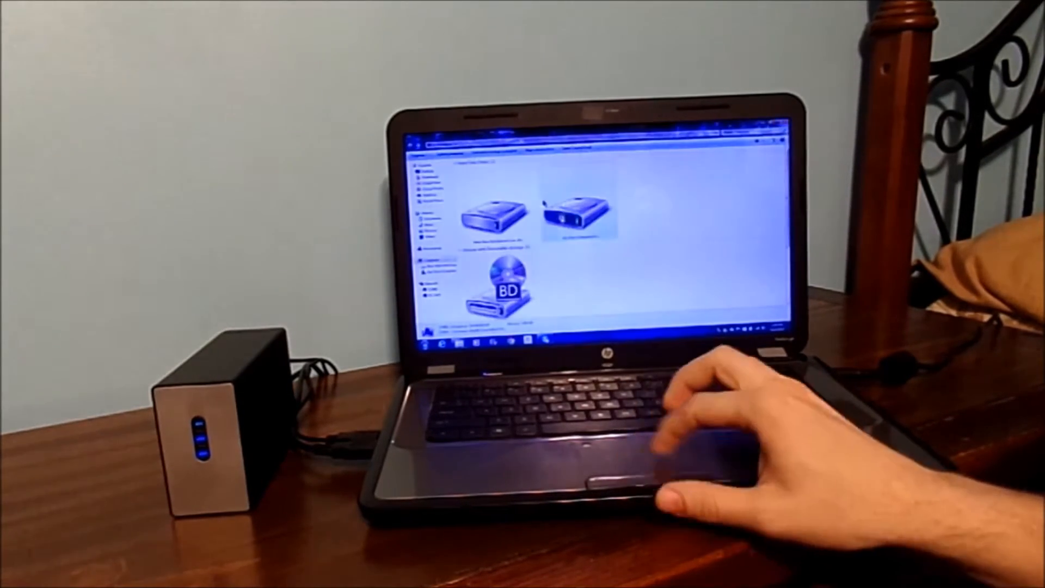
Step: Bring up the context menu for the external hard drive in the Computer view
{"action": "right_click", "coordinate": [486, 213]}
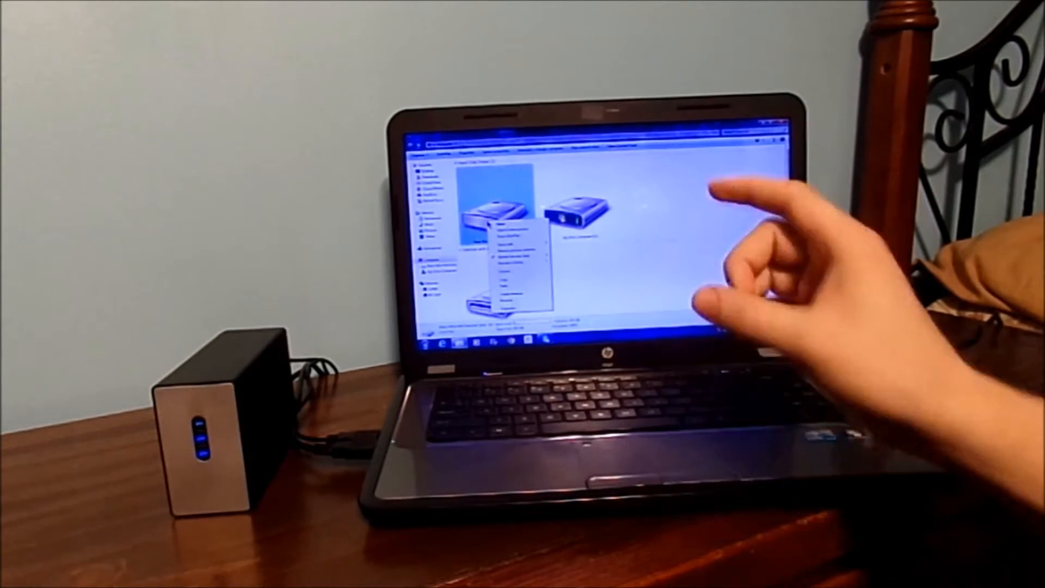